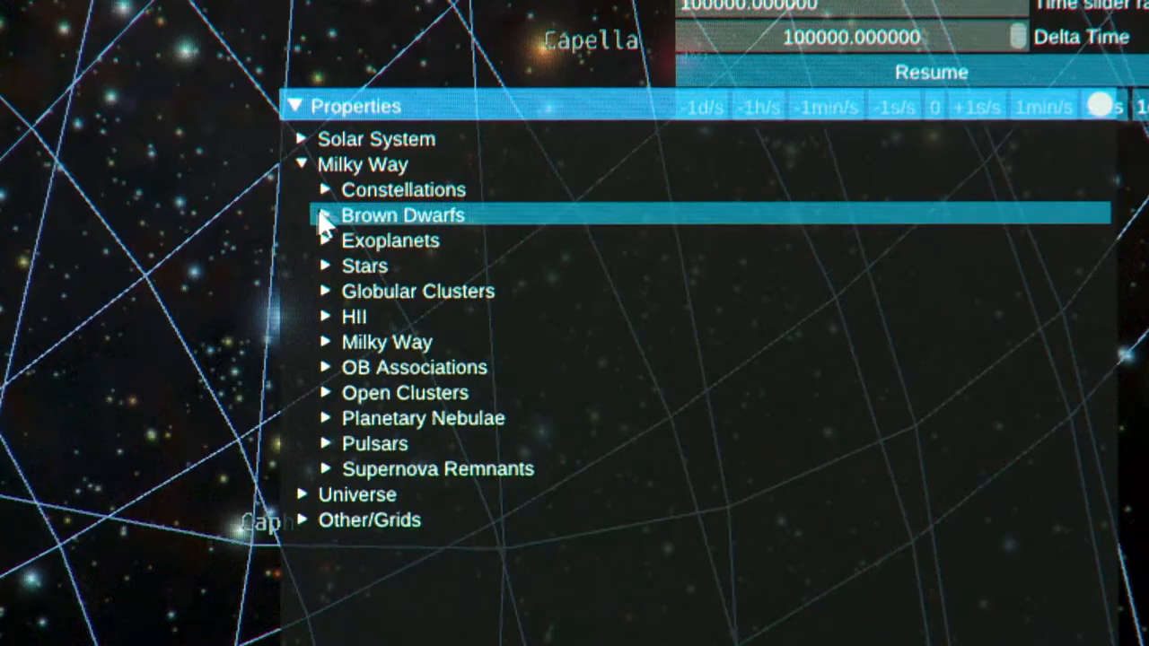
Step: Expand the Exoplanets group and its Exoplanets layer to show settings like Is Enabled
left_click(326, 241)
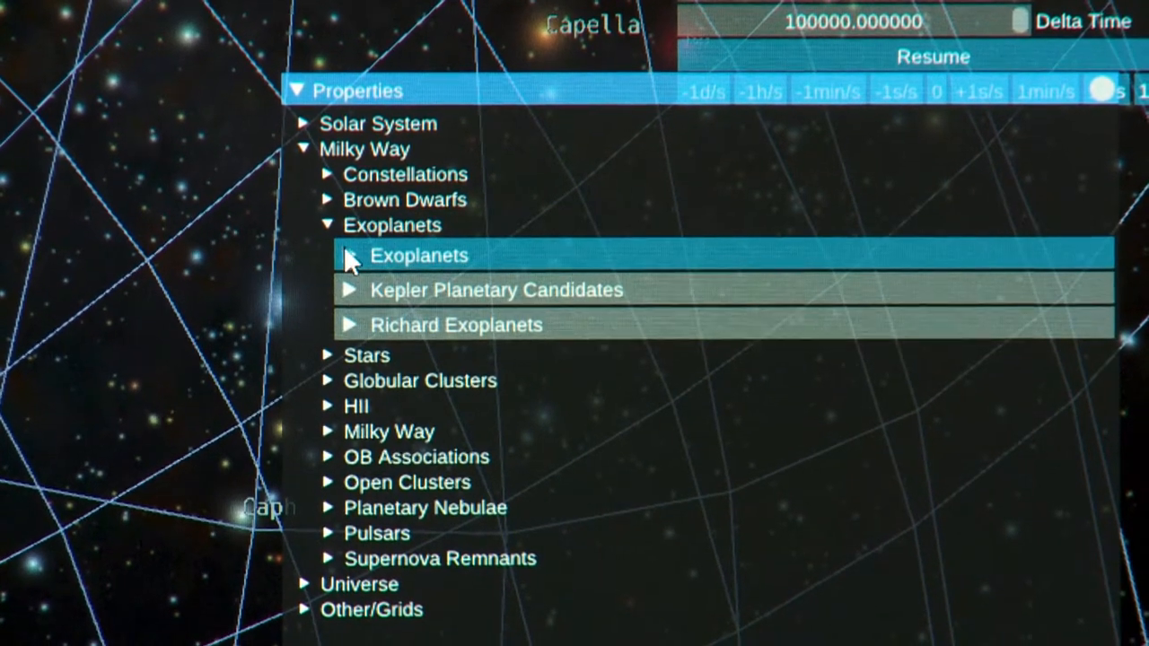
left_click(349, 255)
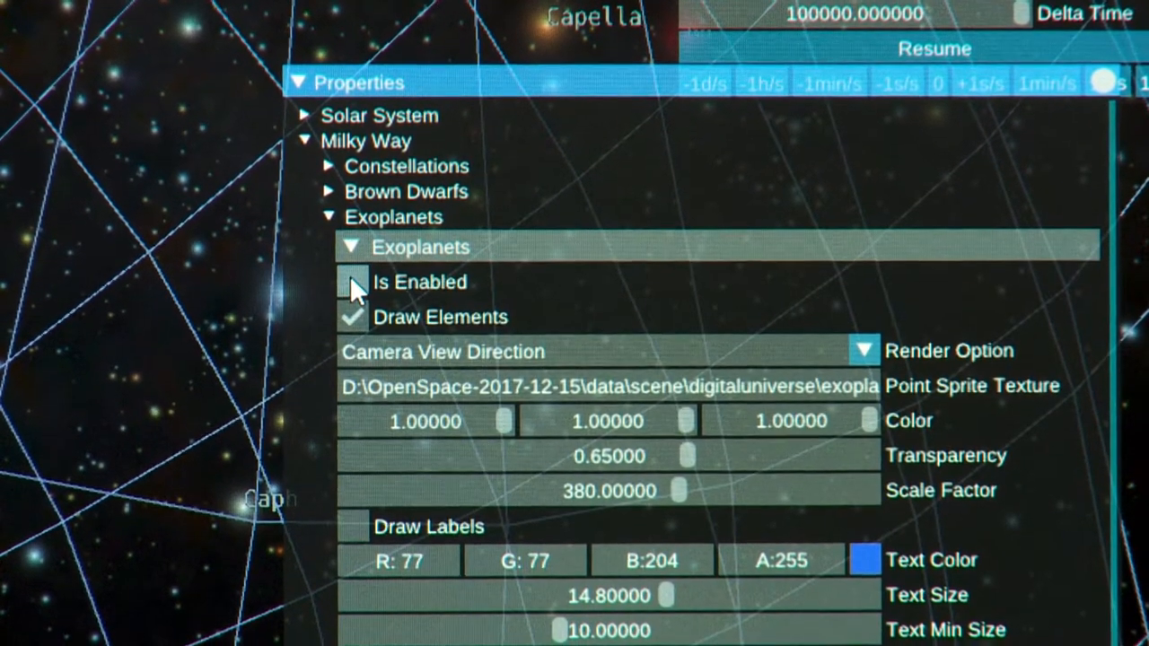